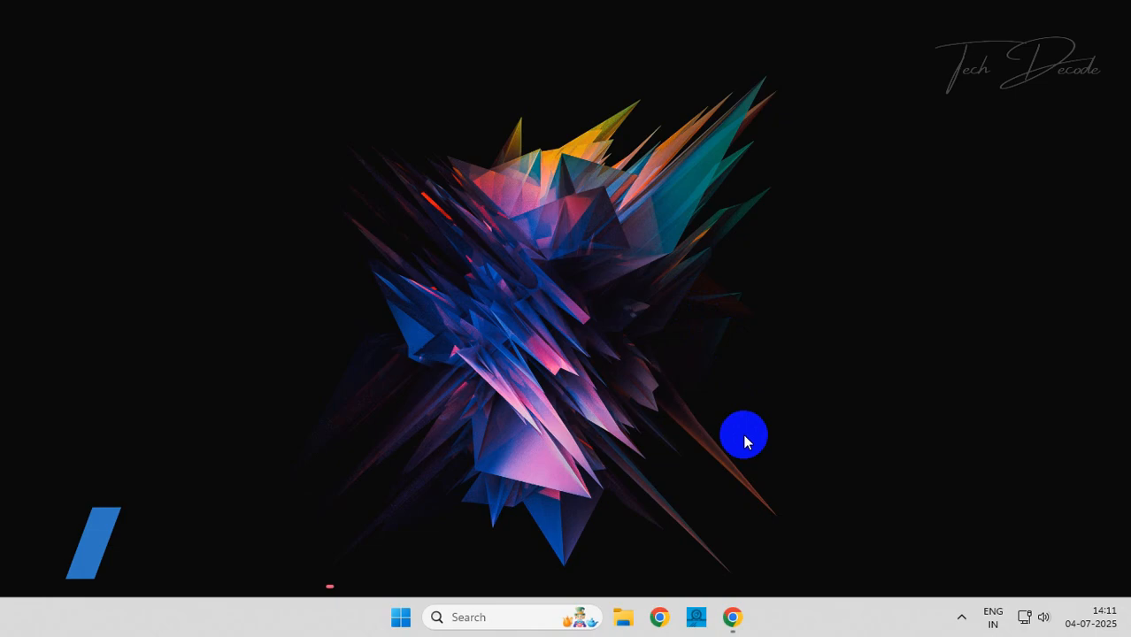
Launch Chrome and search Google for "anaconda"
{"action": "left_click", "coordinate": [729, 617]}
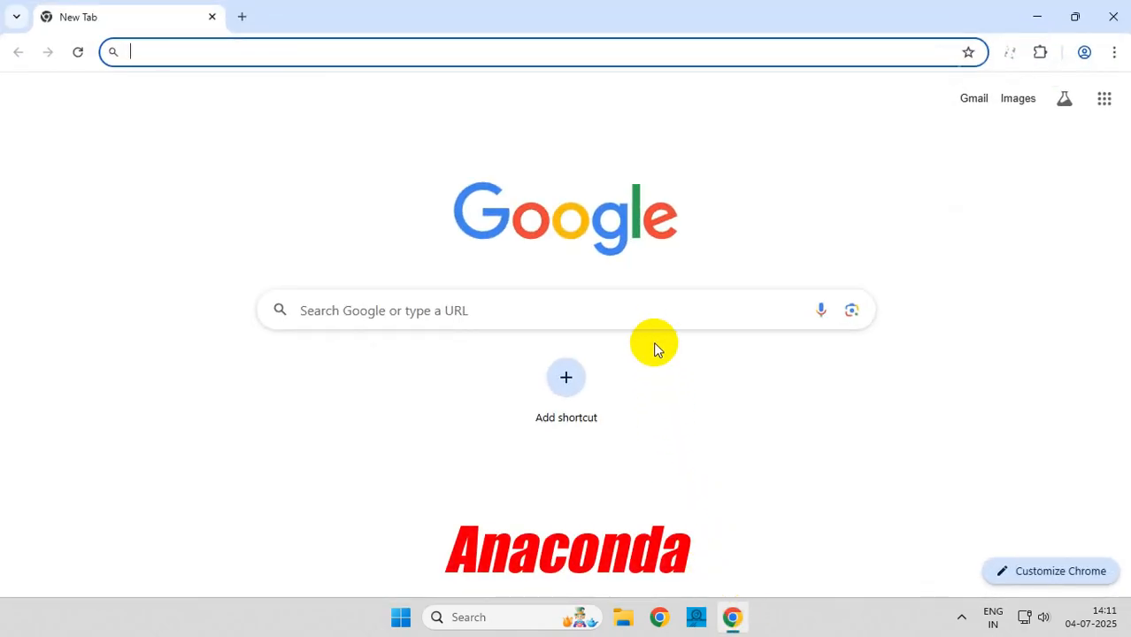
{"action": "type", "text": "anaconda"}
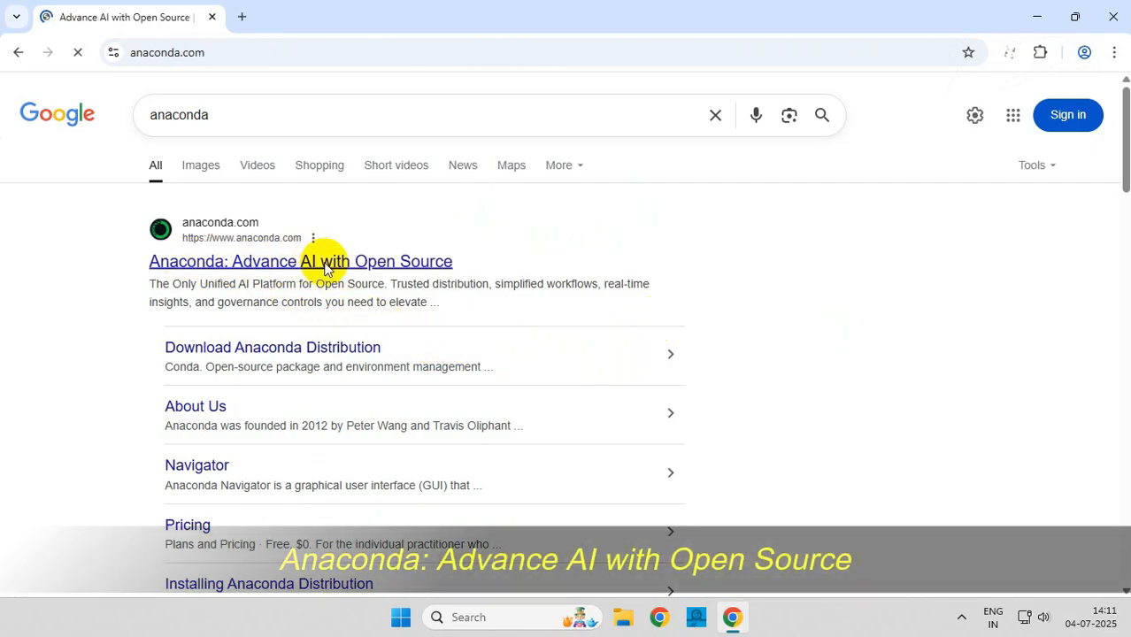
From anaconda.com's Free Download page, skip registration and download the Windows Distribution installer
{"action": "left_click", "coordinate": [301, 262]}
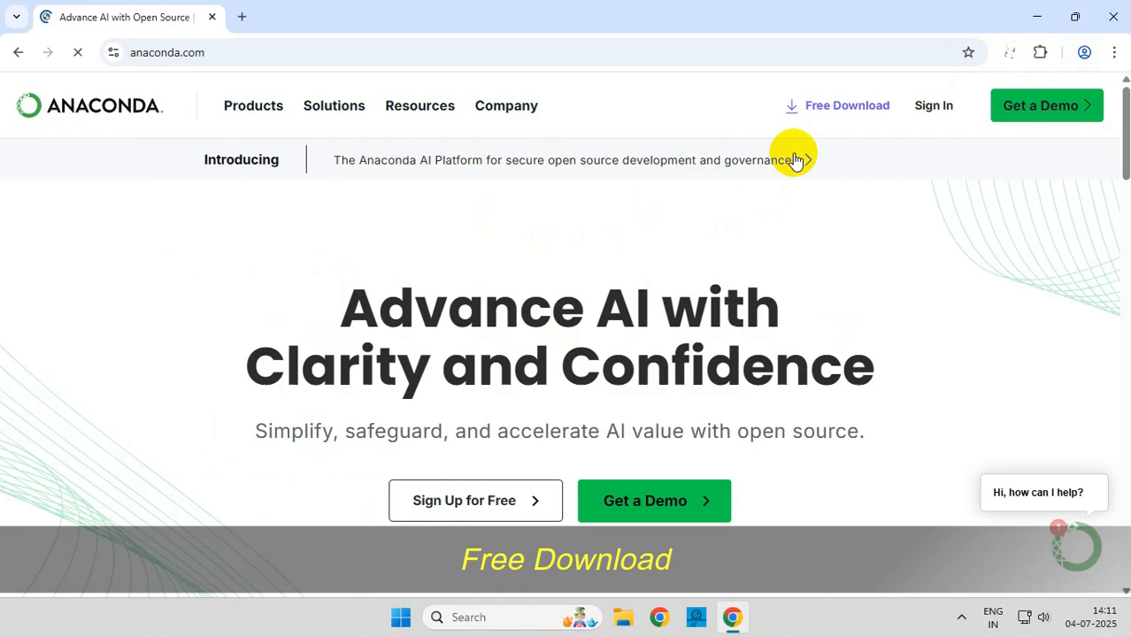
{"action": "left_click", "coordinate": [848, 106]}
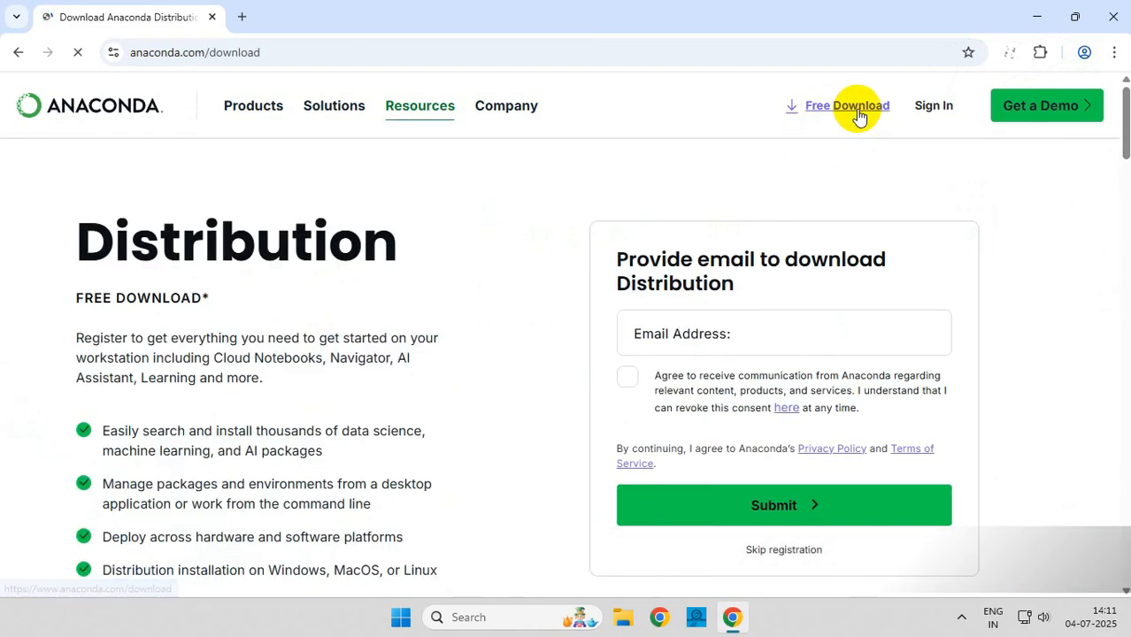
{"action": "scroll", "scroll_direction": "down", "scroll_amount": 3}
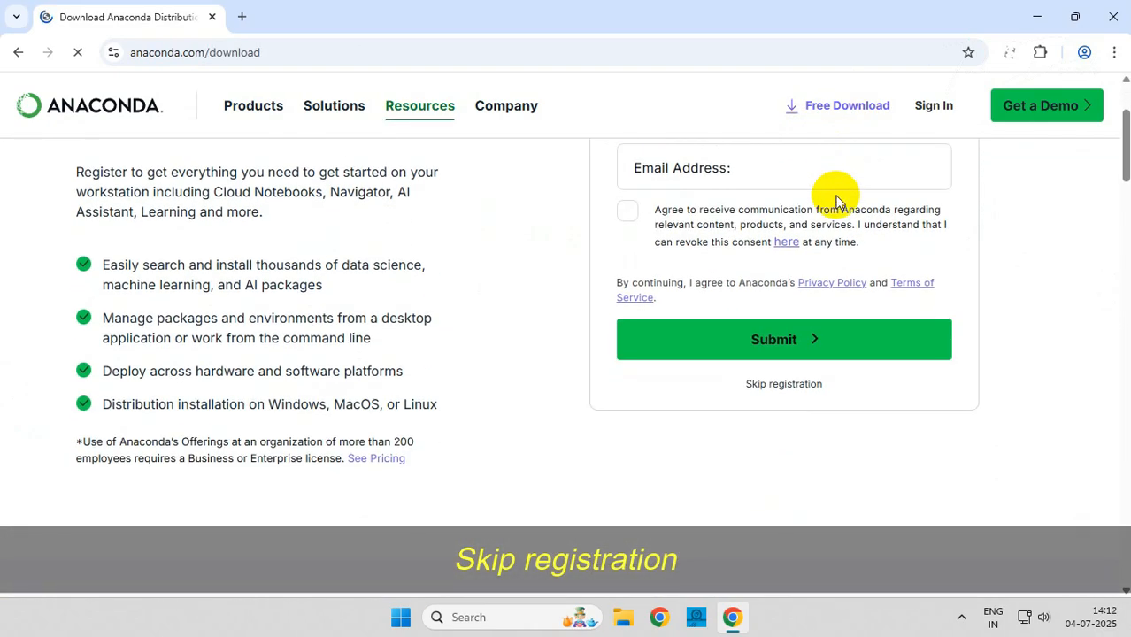
{"action": "left_click", "coordinate": [782, 384]}
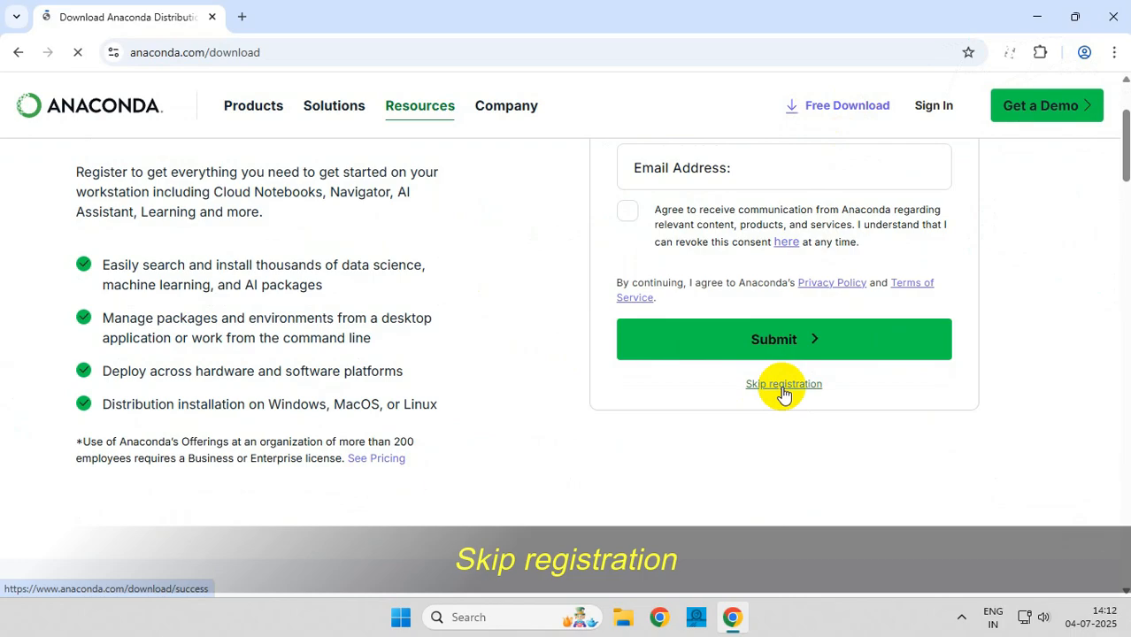
{"action": "left_click", "coordinate": [784, 384]}
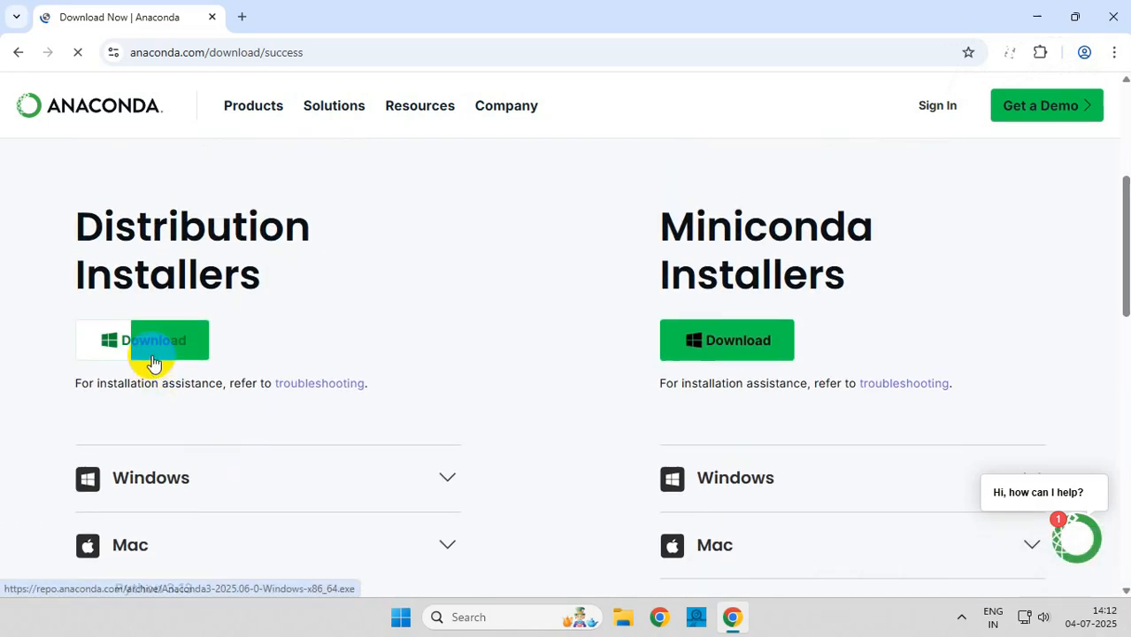
{"action": "left_click", "coordinate": [152, 339]}
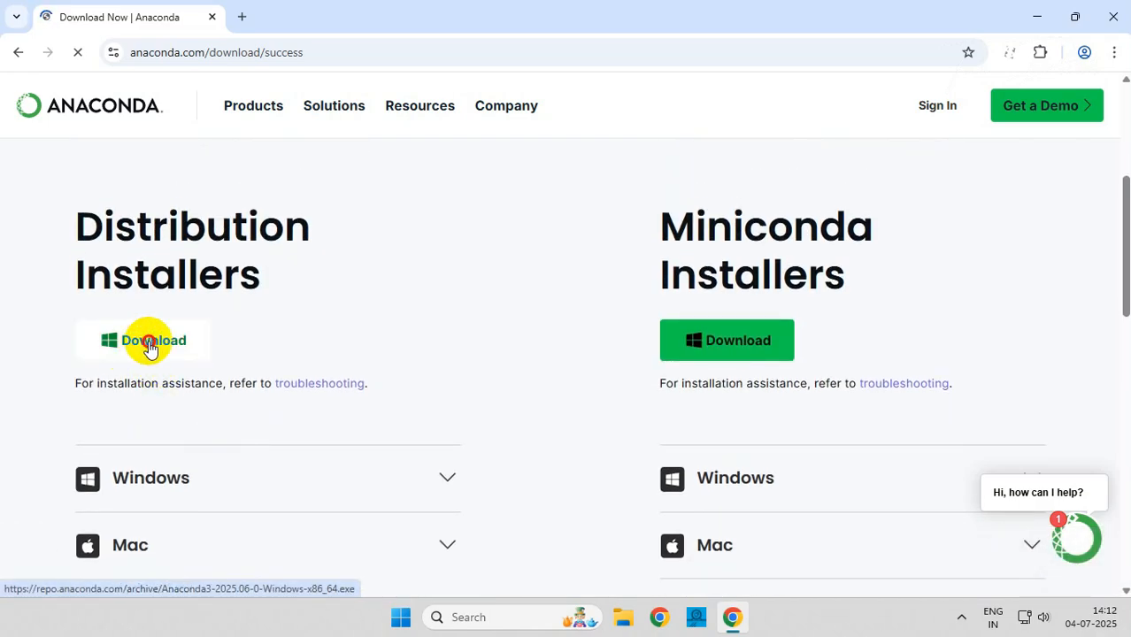
{"action": "left_click", "coordinate": [141, 340]}
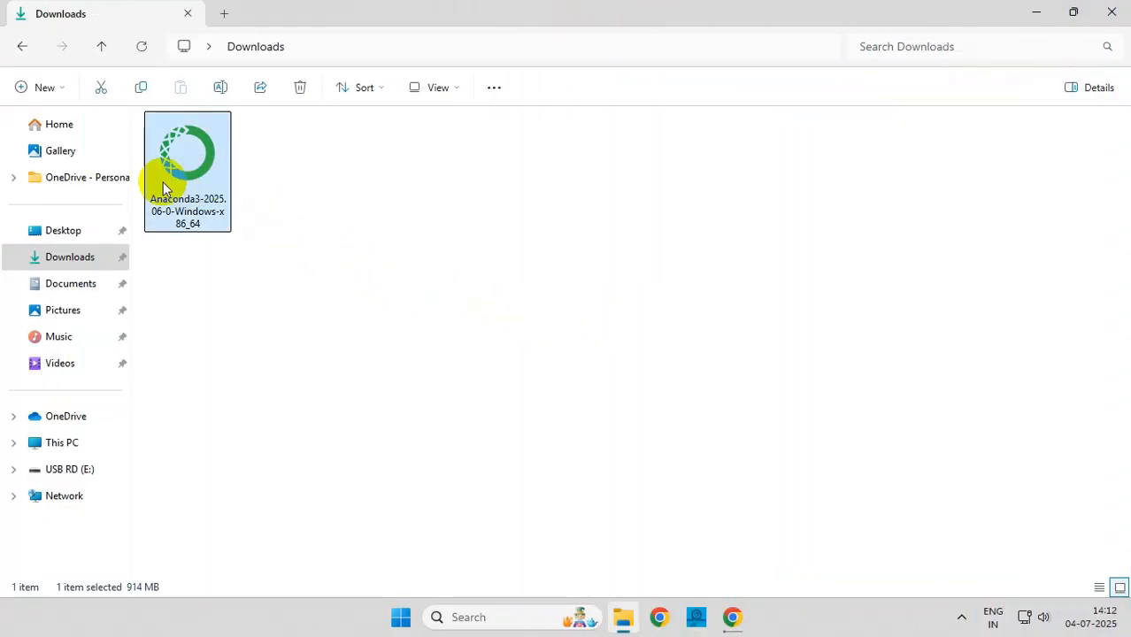
Run the downloaded Anaconda3 installer from Downloads as administrator
{"action": "right_click", "coordinate": [167, 168]}
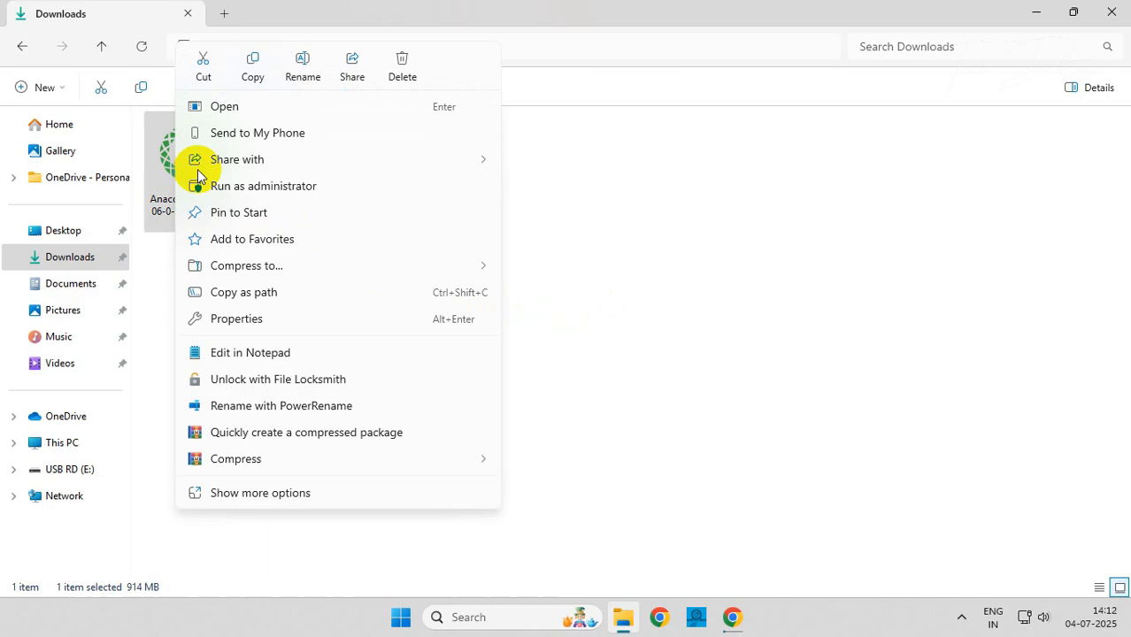
{"action": "left_click", "coordinate": [223, 106]}
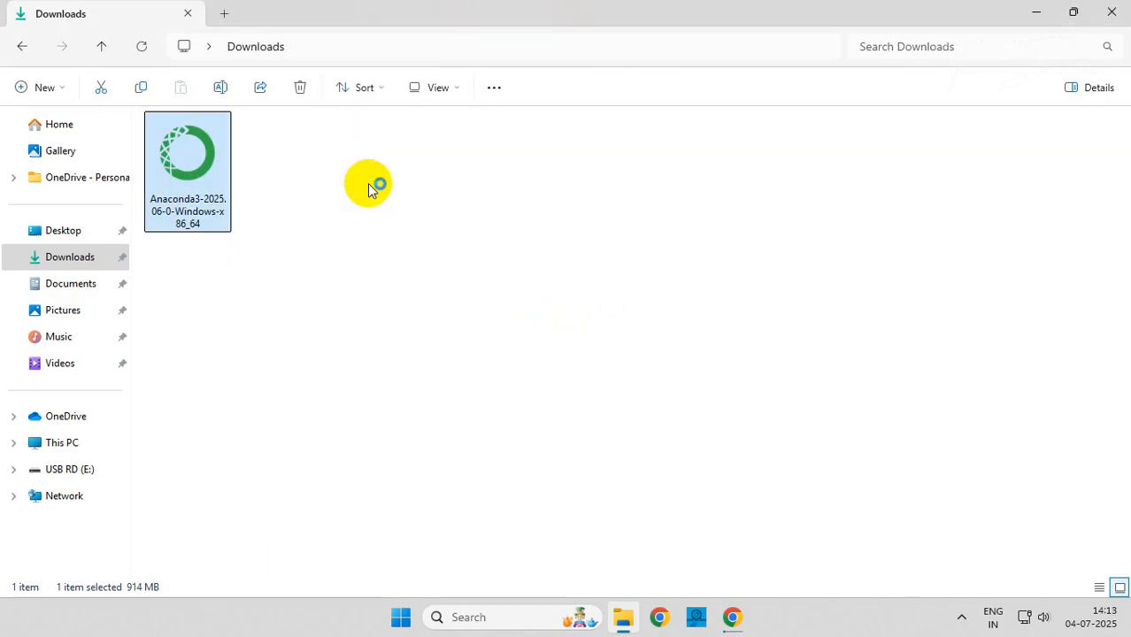
{"action": "double_click", "coordinate": [188, 152]}
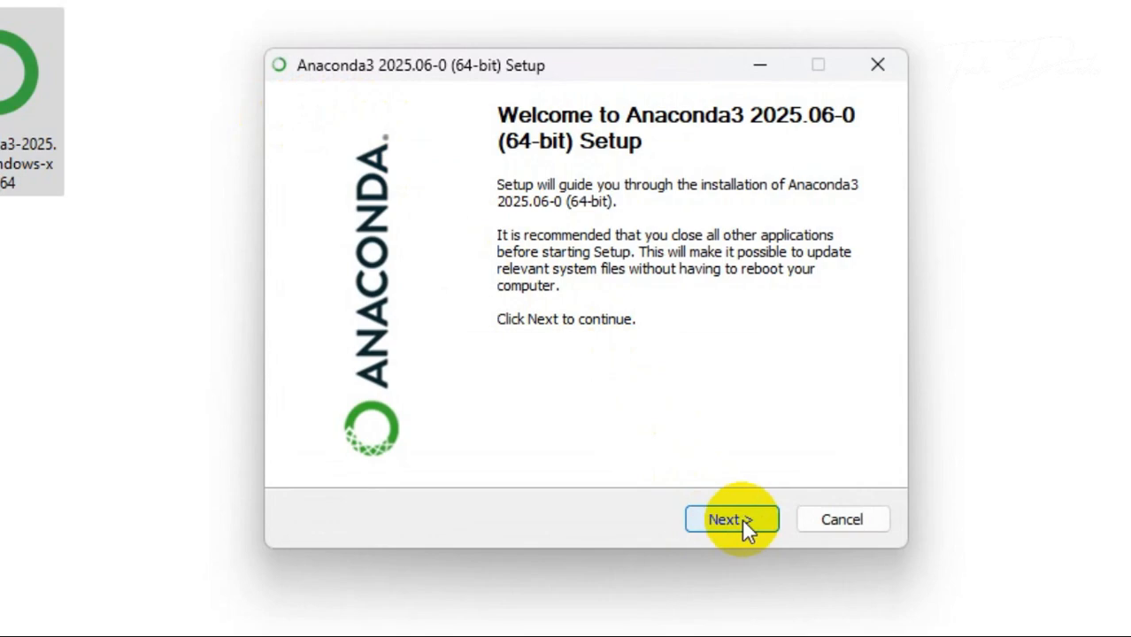
Install Anaconda3 for all users in the default folder, registered as system Python with package cache clearing
{"action": "left_click", "coordinate": [731, 520]}
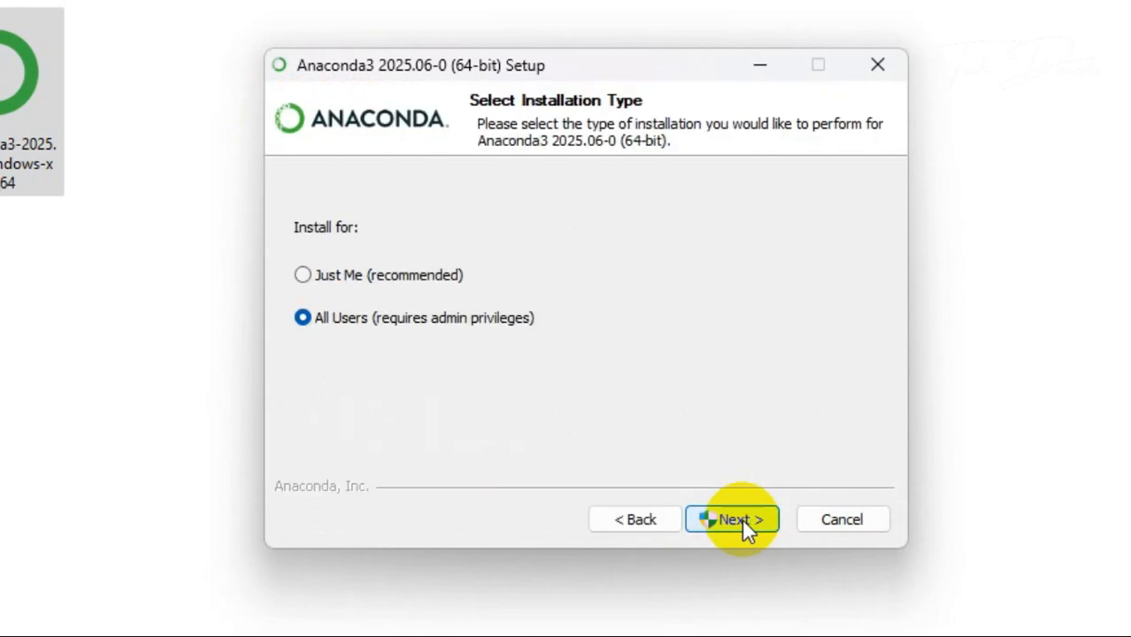
{"action": "left_click", "coordinate": [733, 518]}
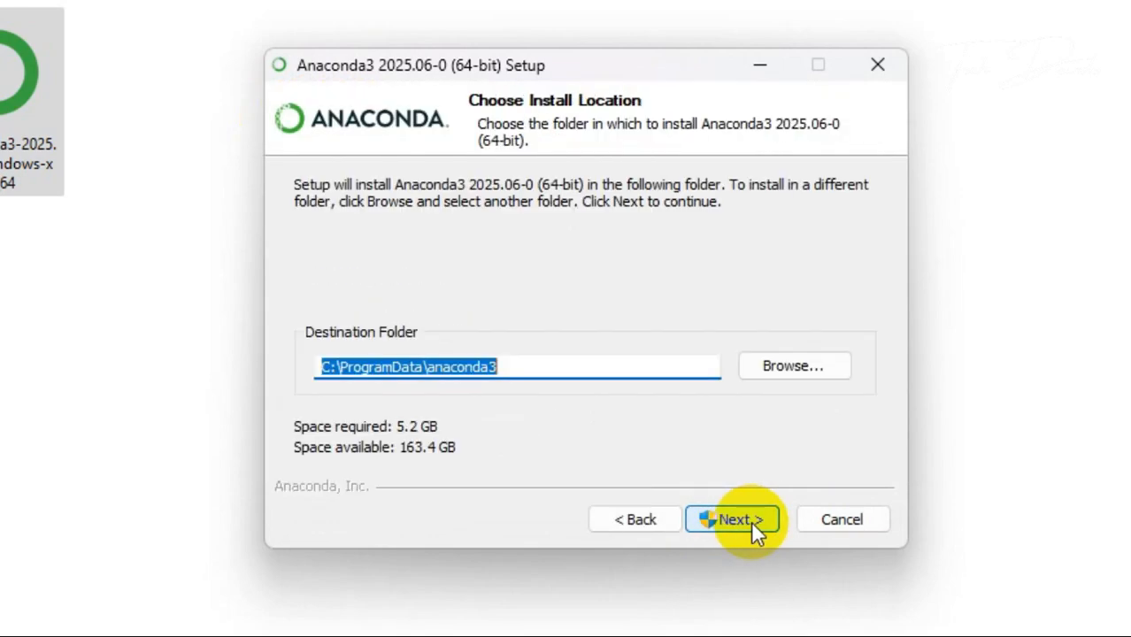
{"action": "left_click", "coordinate": [732, 519]}
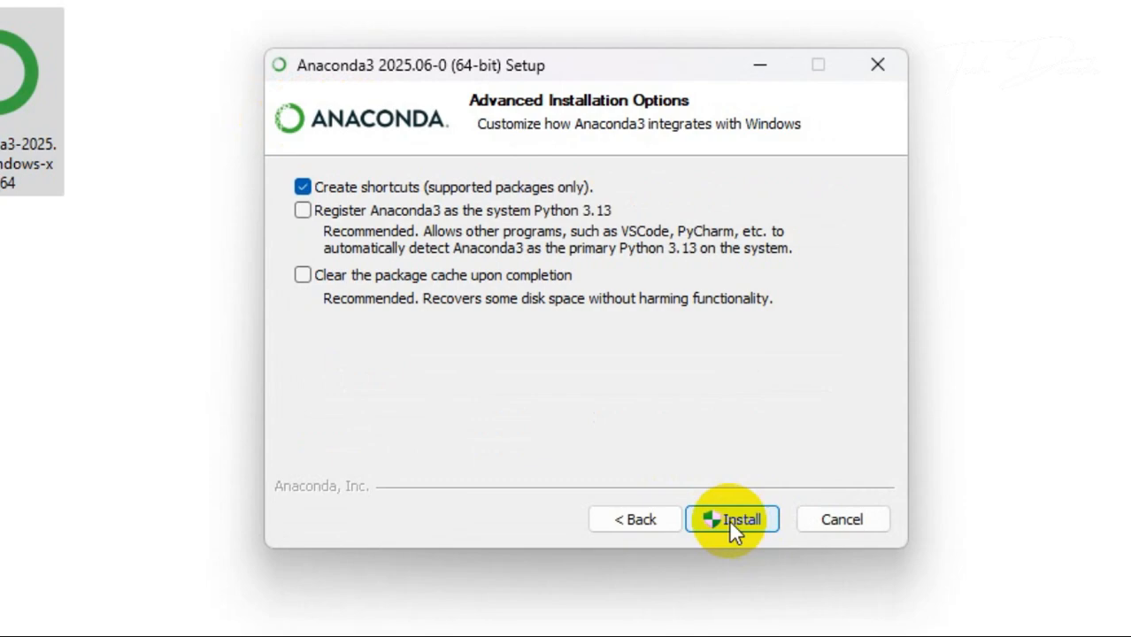
{"action": "left_click", "coordinate": [297, 211]}
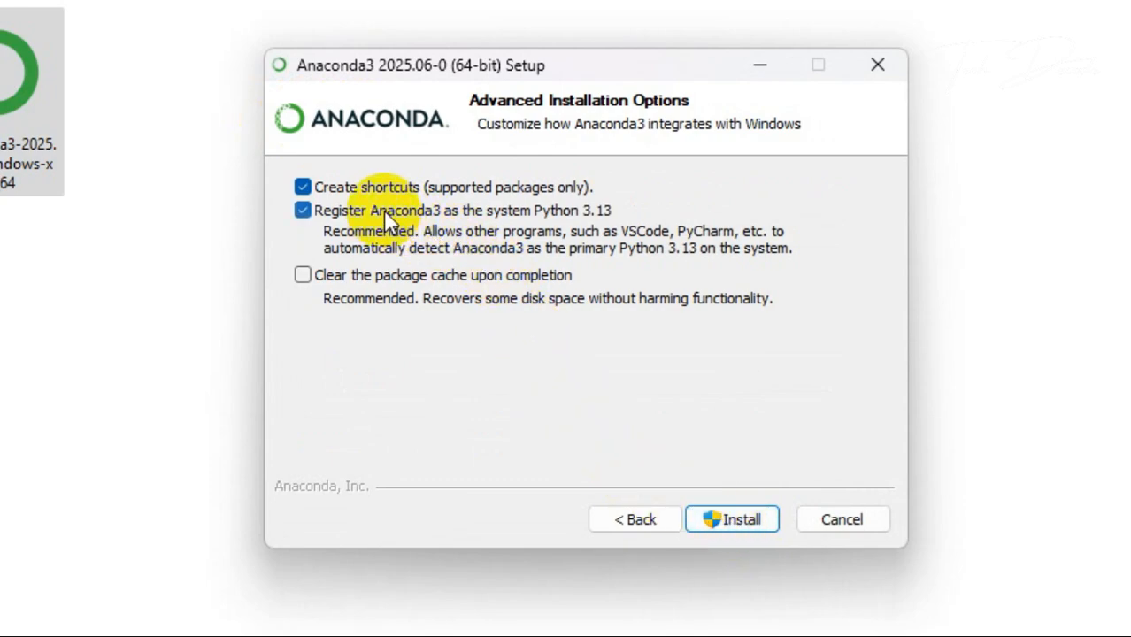
{"action": "left_click", "coordinate": [297, 276]}
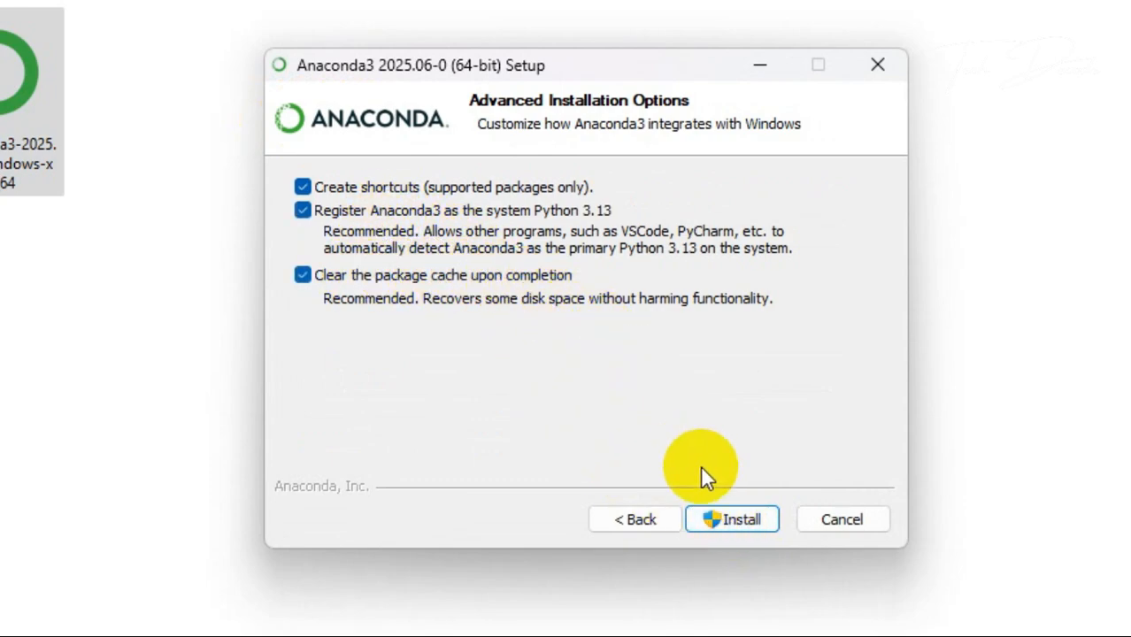
{"action": "left_click", "coordinate": [738, 518]}
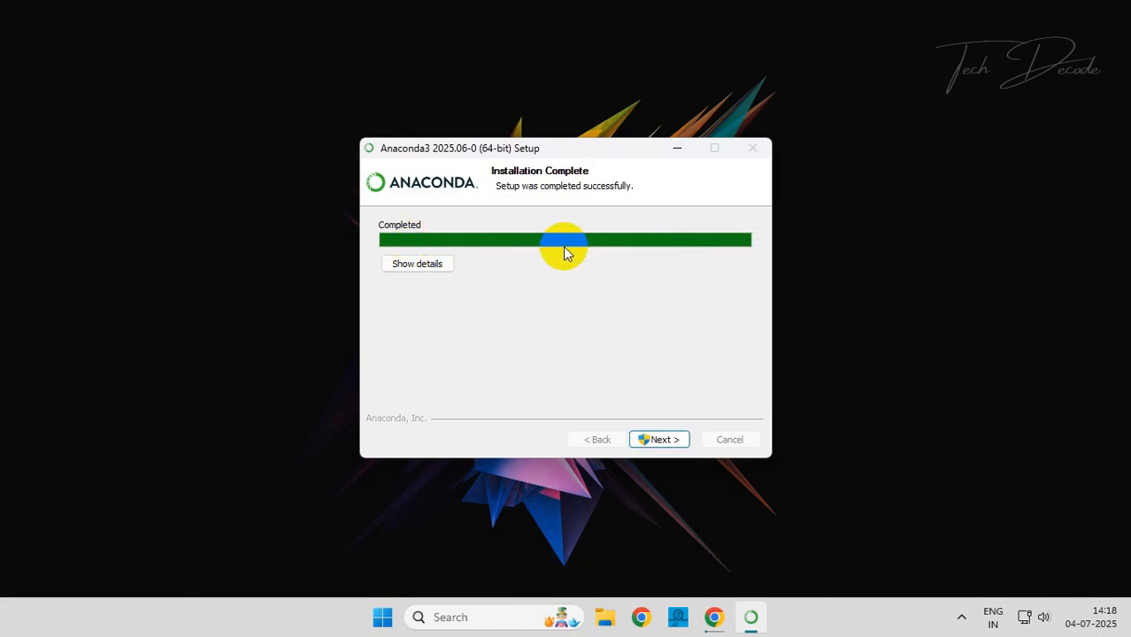
Finish the setup wizard without launching Anaconda Navigator or the welcome page
{"action": "left_click", "coordinate": [659, 439]}
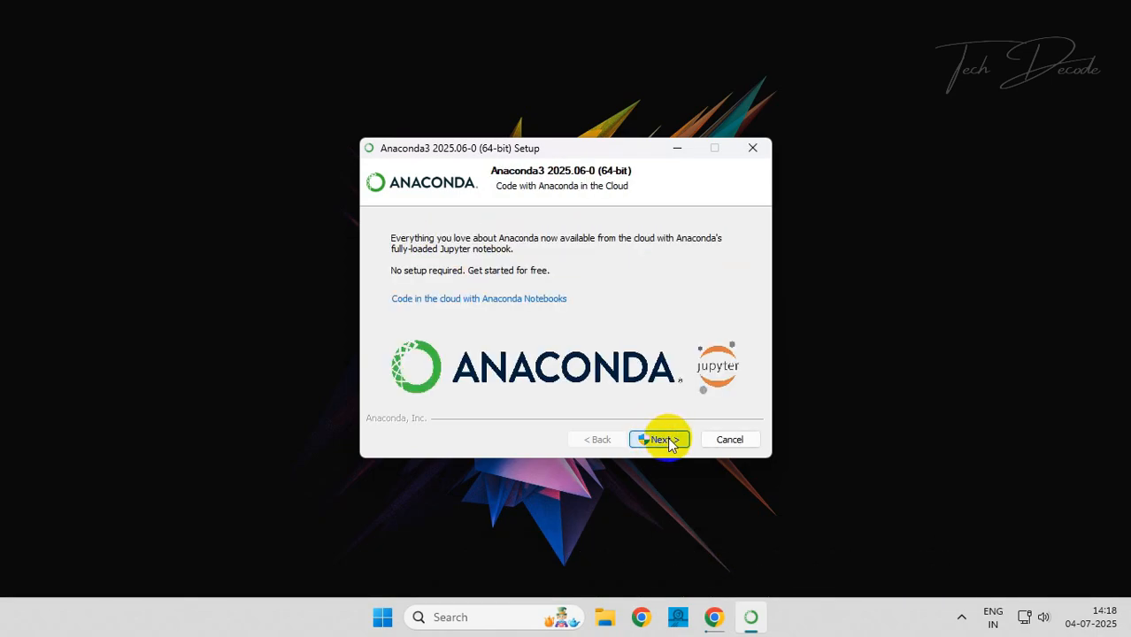
{"action": "left_click", "coordinate": [660, 439]}
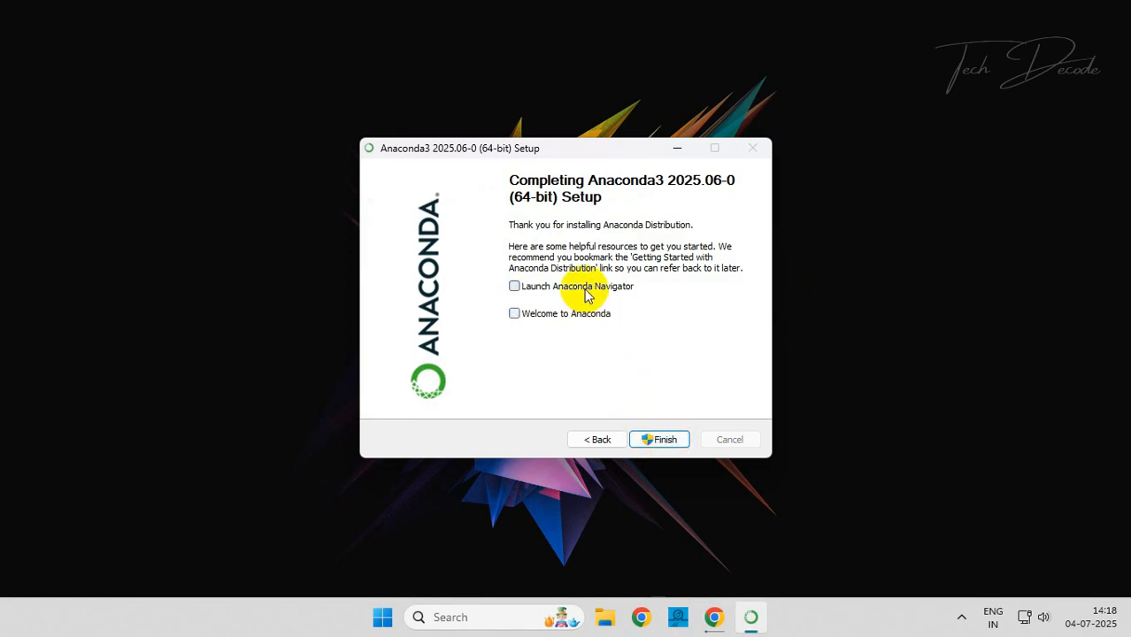
{"action": "left_click", "coordinate": [658, 438]}
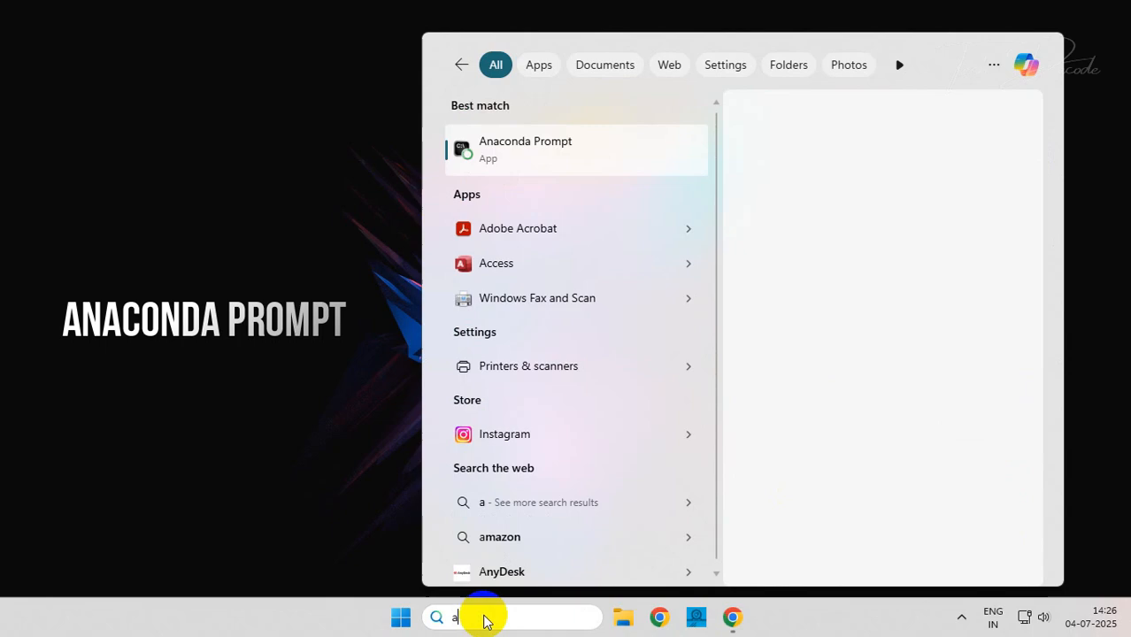
Find Anaconda Prompt via Start search and run it as administrator
{"action": "type", "text": "anaconda prompt"}
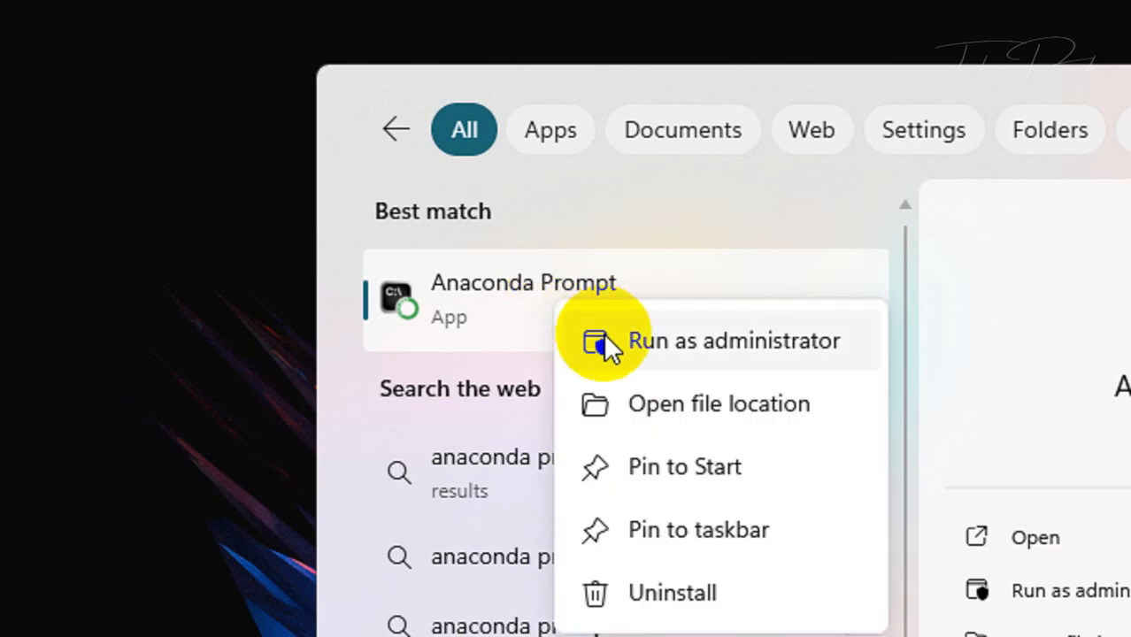
{"action": "left_click", "coordinate": [600, 340]}
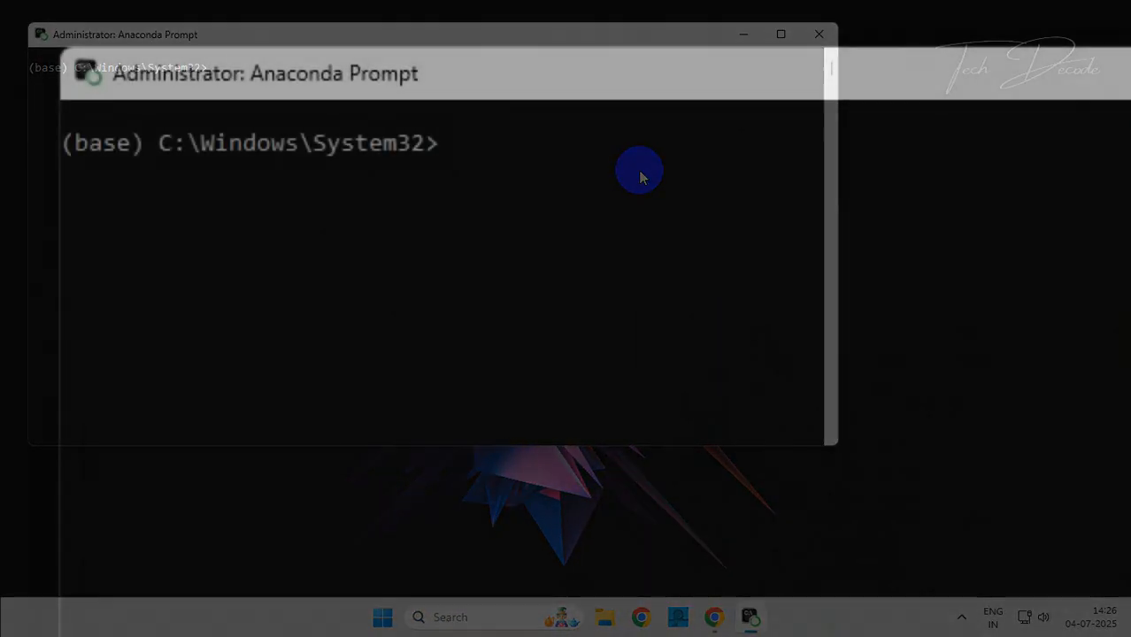
Start the Jupyter Notebook server with the "jupyter notebook" command
{"action": "type", "text": "jupyter"}
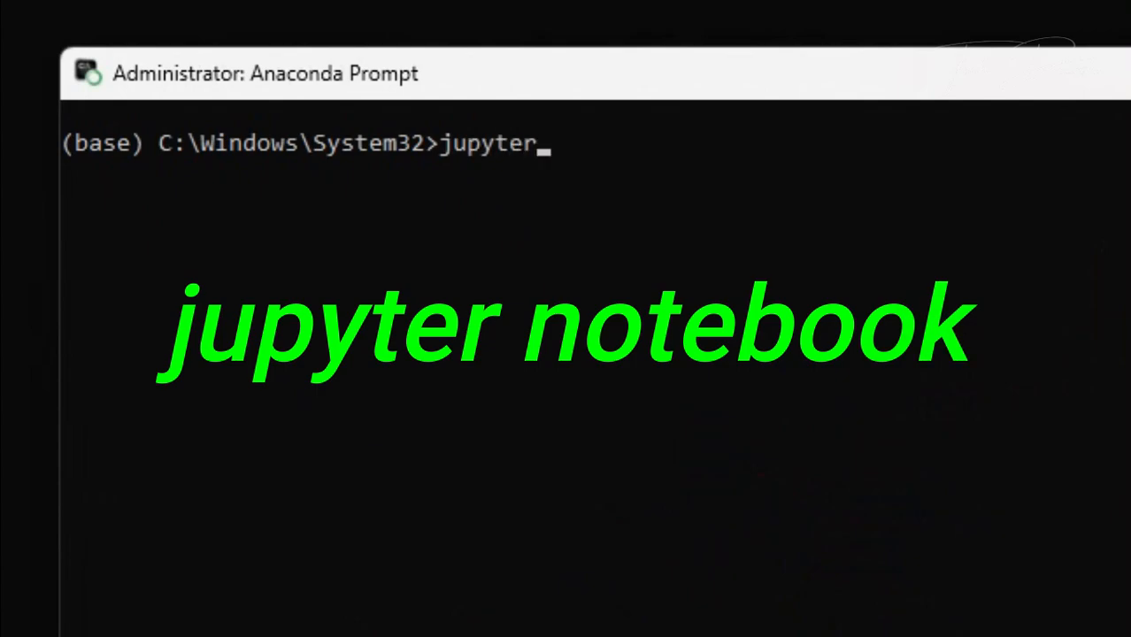
{"action": "type", "text": "noteb"}
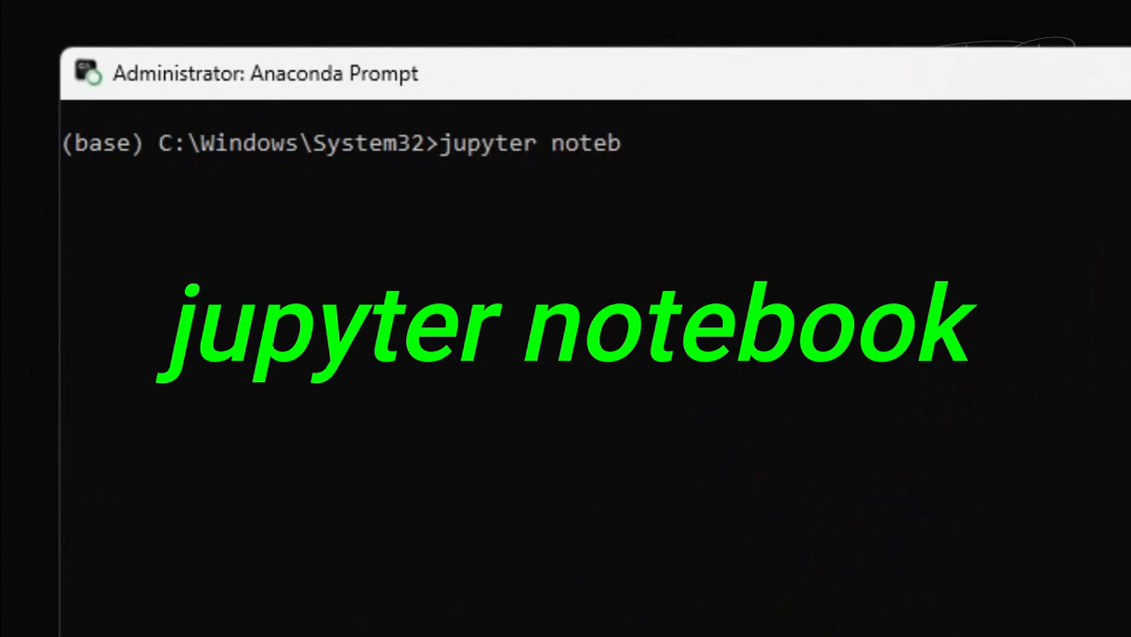
{"action": "key", "text": "Enter"}
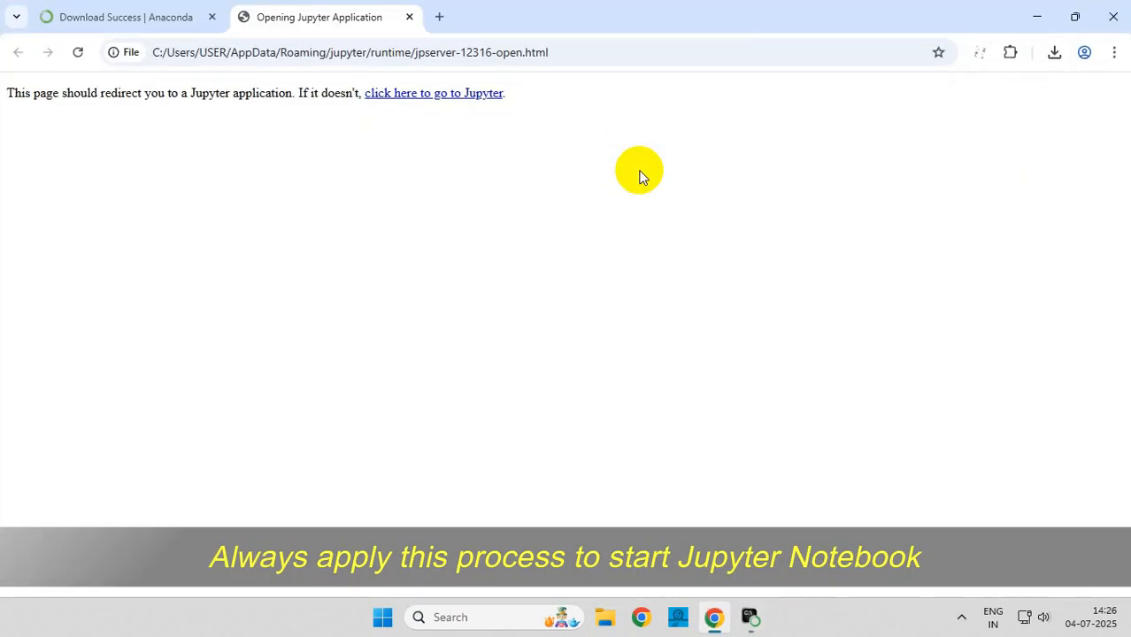
Create a new Python 3 (ipykernel) notebook and enter print in its first cell
{"action": "left_click", "coordinate": [433, 92]}
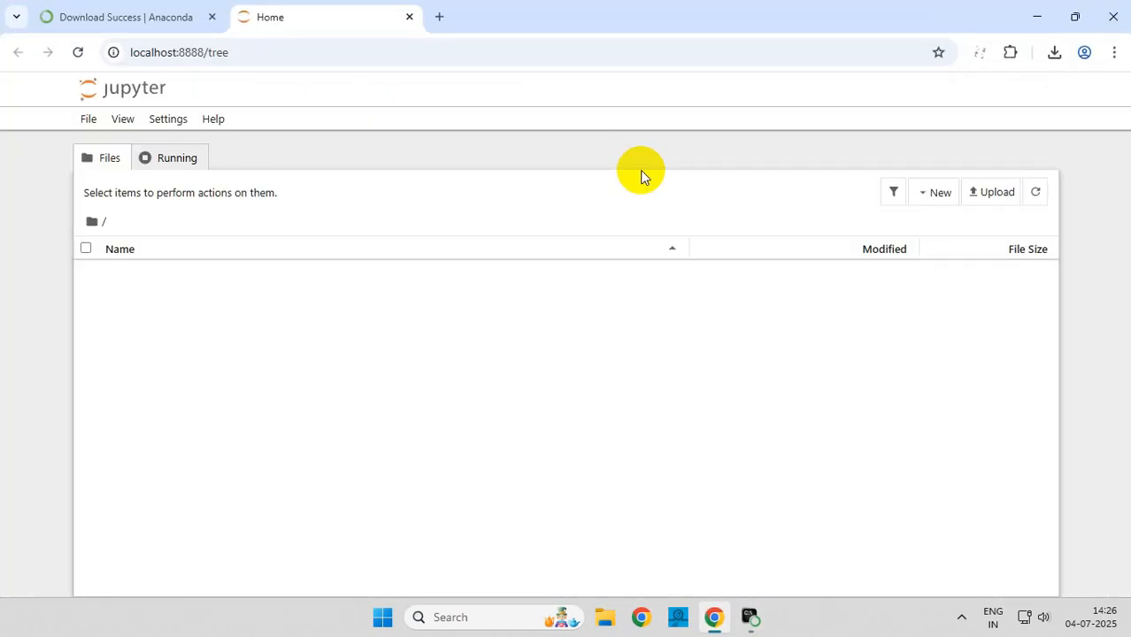
{"action": "mouse_move", "coordinate": [598, 197]}
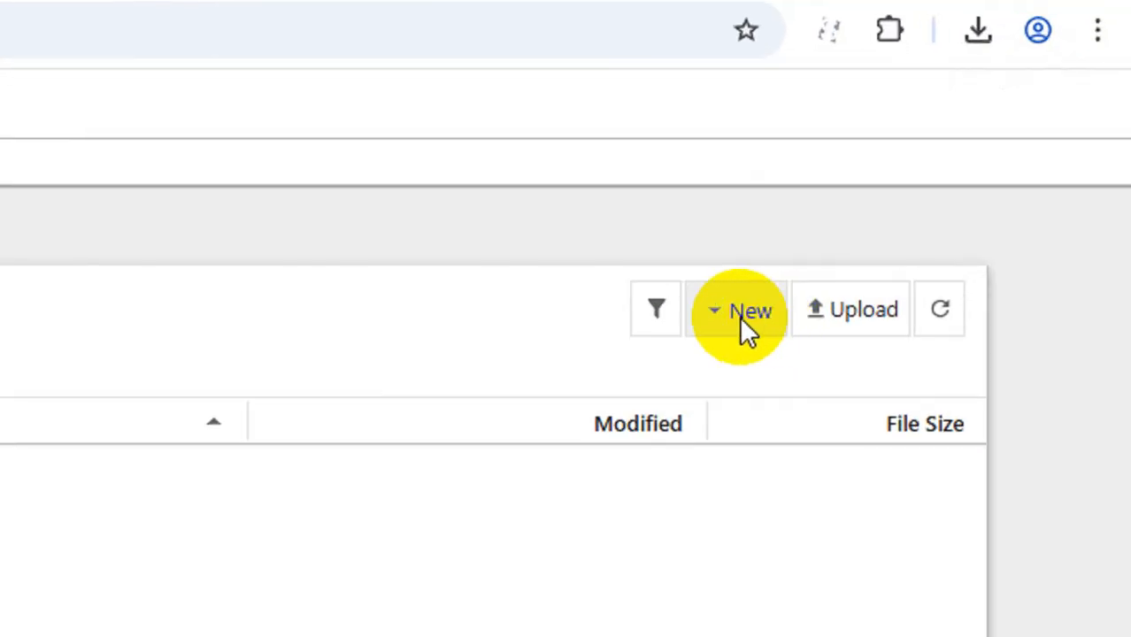
{"action": "left_click", "coordinate": [738, 310]}
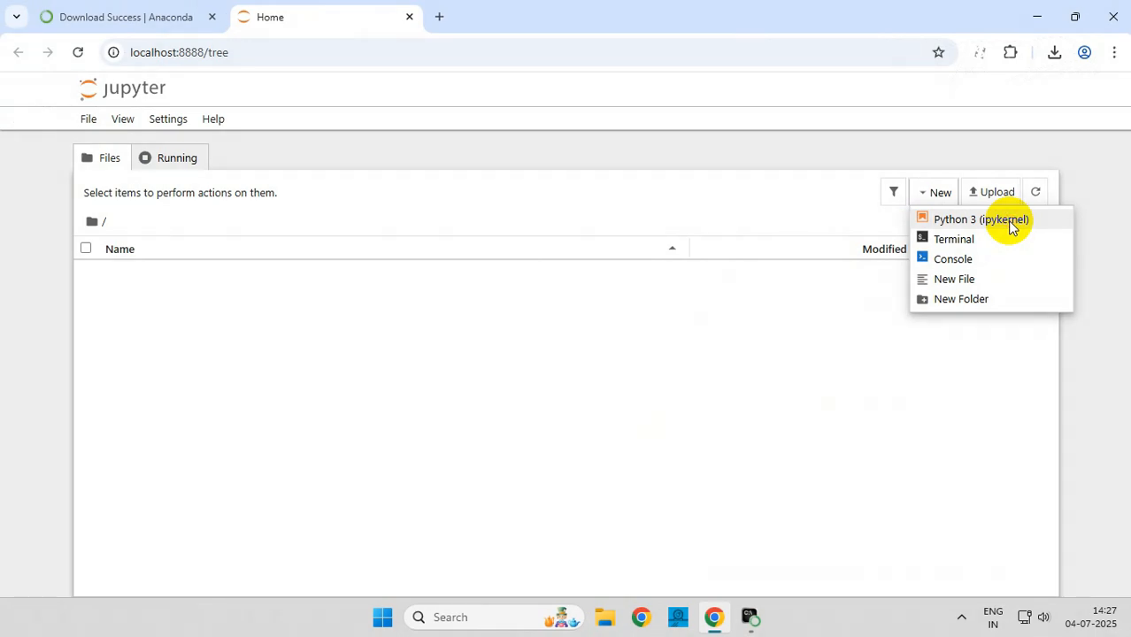
{"action": "left_click", "coordinate": [980, 219]}
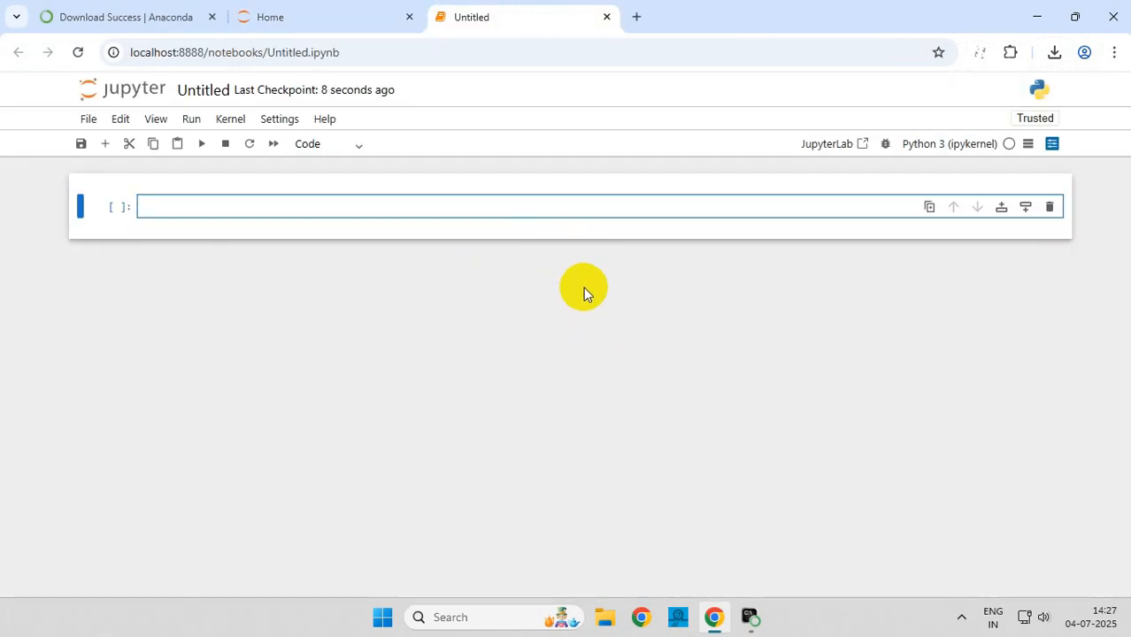
{"action": "type", "text": "print"}
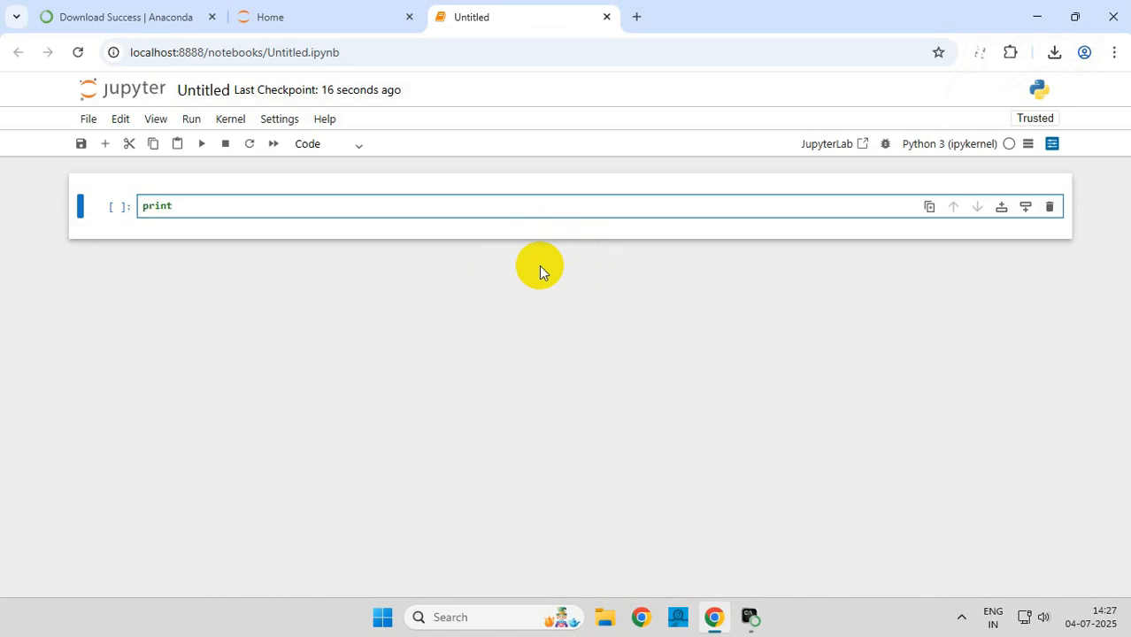